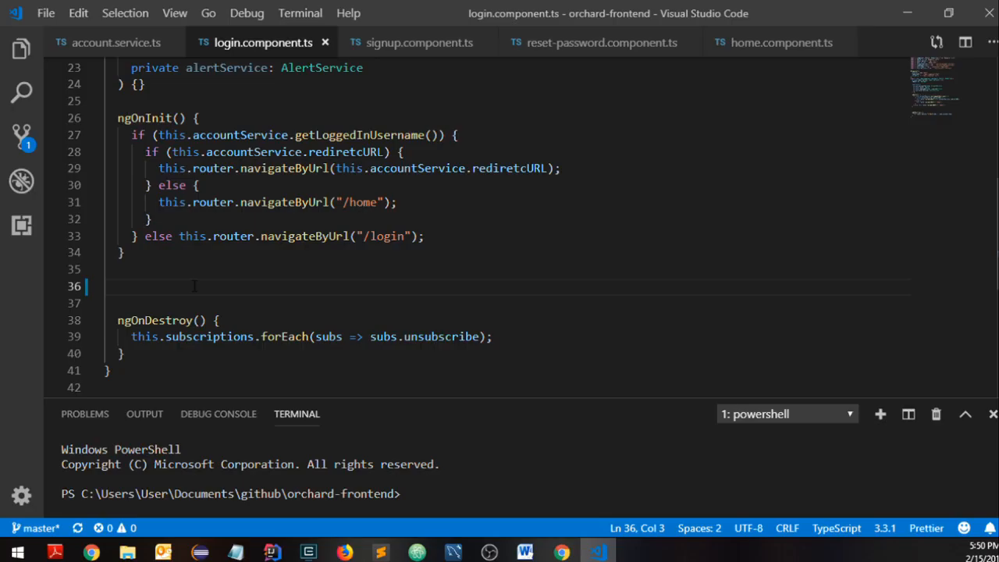
# - Draft onLogin(user: User) calling loadingService.isLoading, console.log(user) and this.subscriptions.push()
pyautogui.write('onLogin(user: User)')
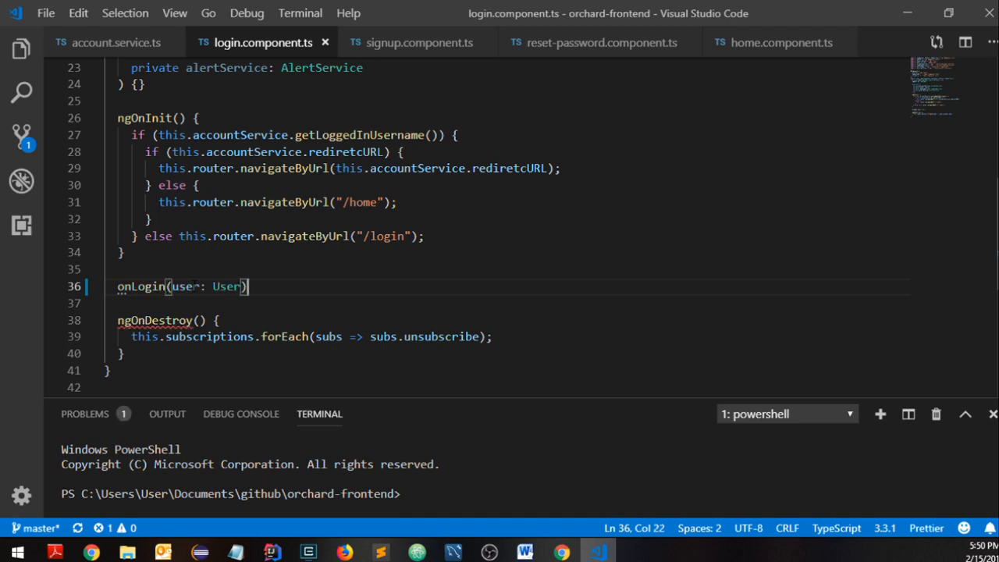
pyautogui.write('{')
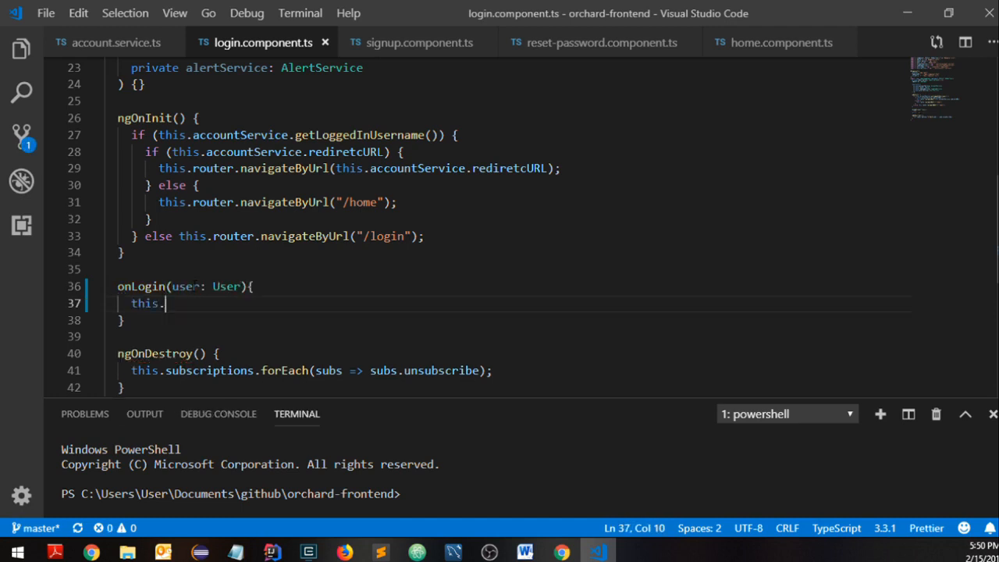
pyautogui.write('loadingService.isLoading.next(tru')
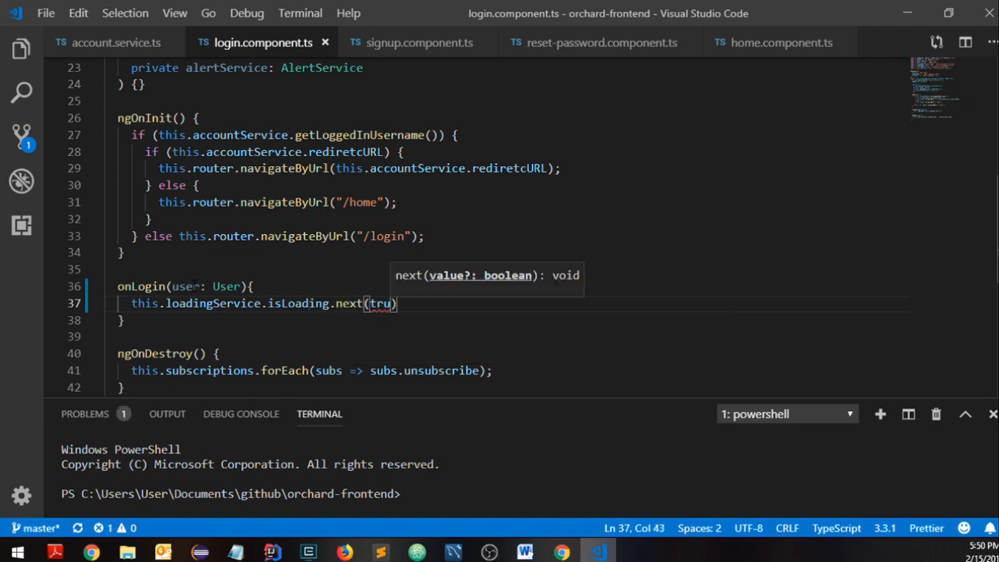
pyautogui.press('Enter')
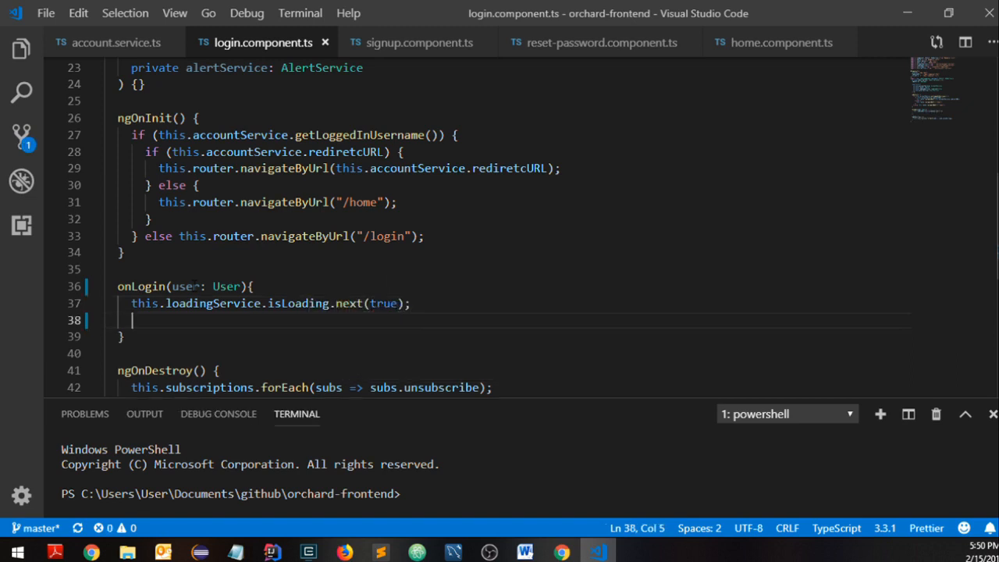
pyautogui.write('console.log(user);')
pyautogui.write('this.subscriptions/')
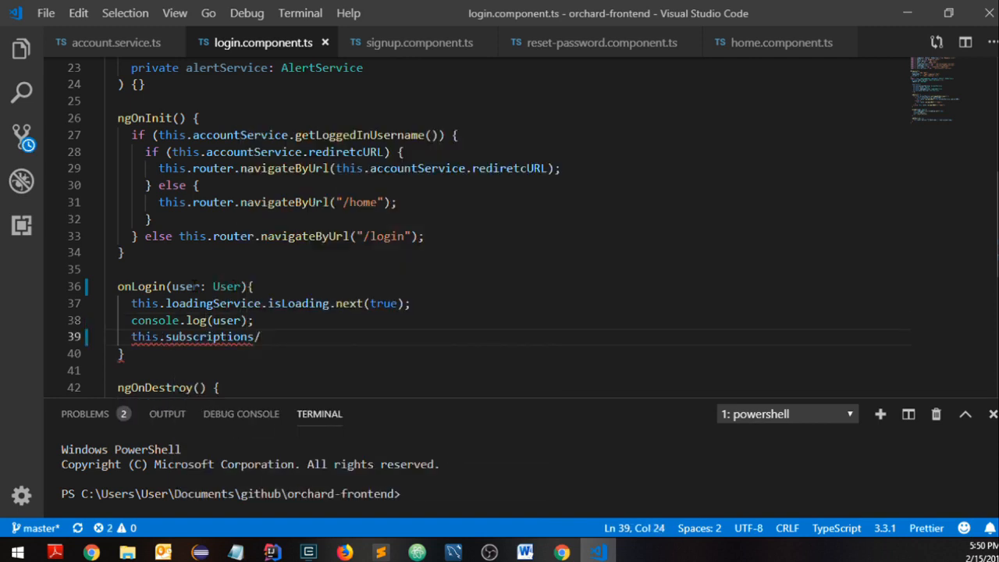
pyautogui.write('push')
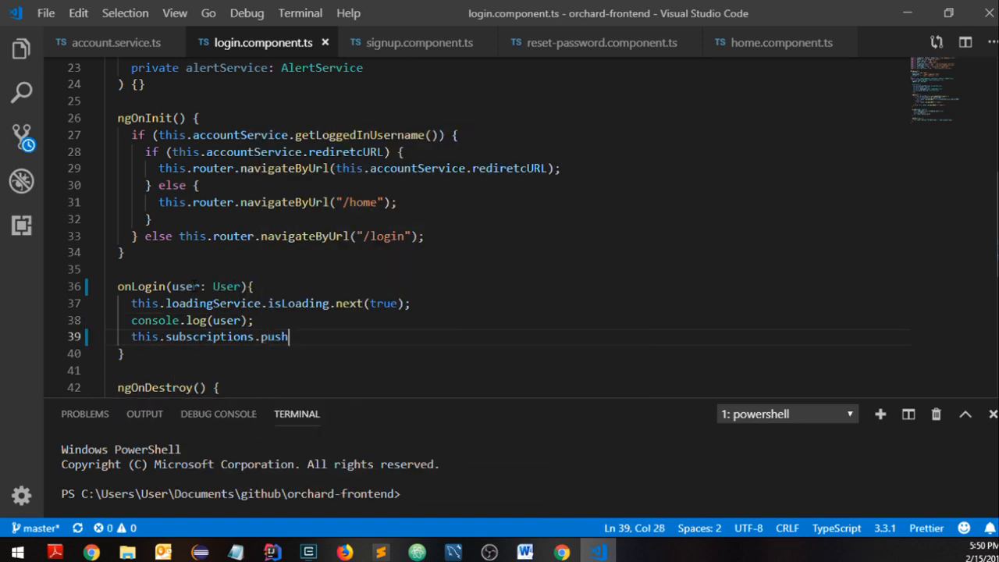
pyautogui.write('()')
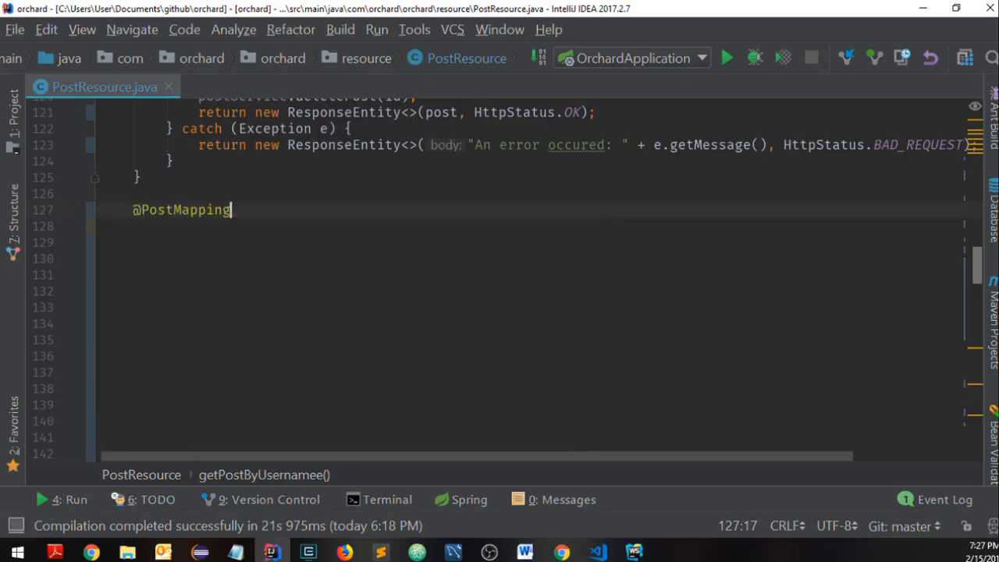
pyautogui.write('("/photo")')
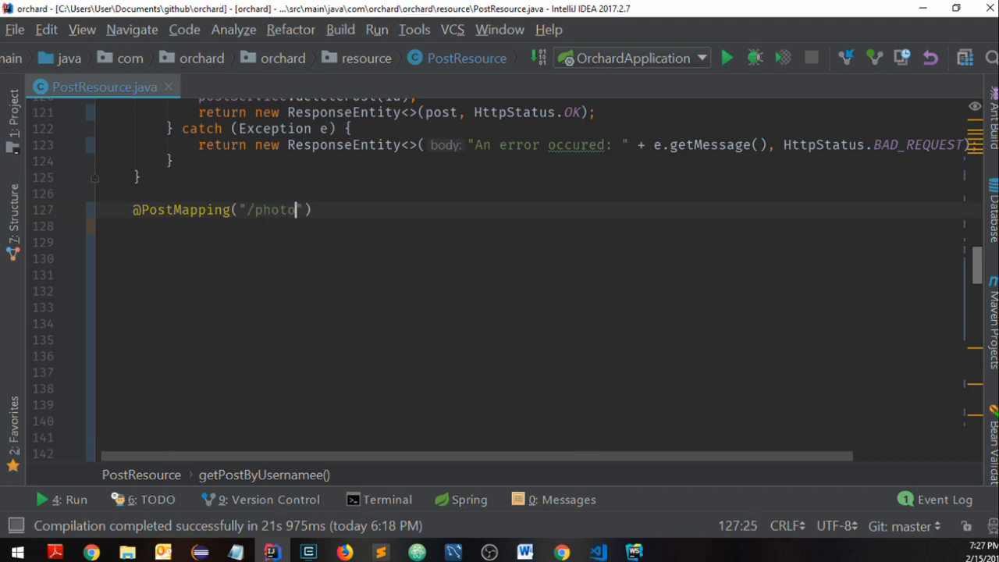
pyautogui.write('/upload")')
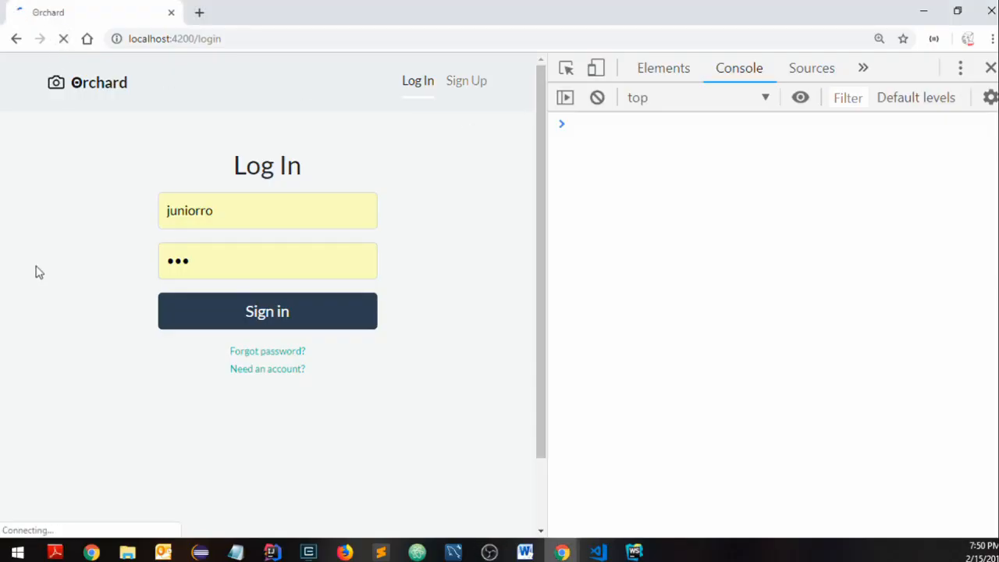
# - Sign in to Orchard, expand the two logged posts, then start calling this.accountService in onLogin
pyautogui.click(267, 311)
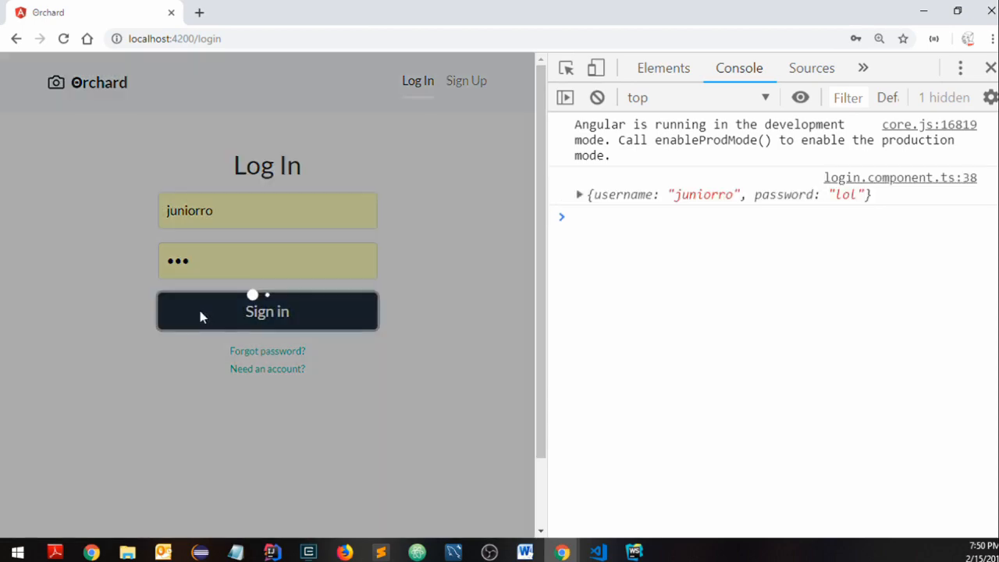
pyautogui.click(267, 311)
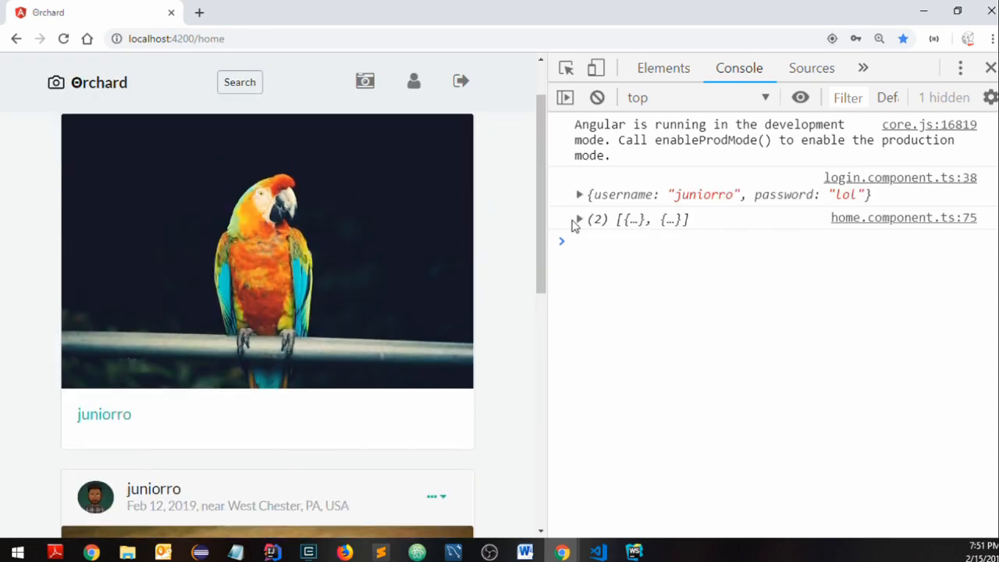
pyautogui.click(578, 219)
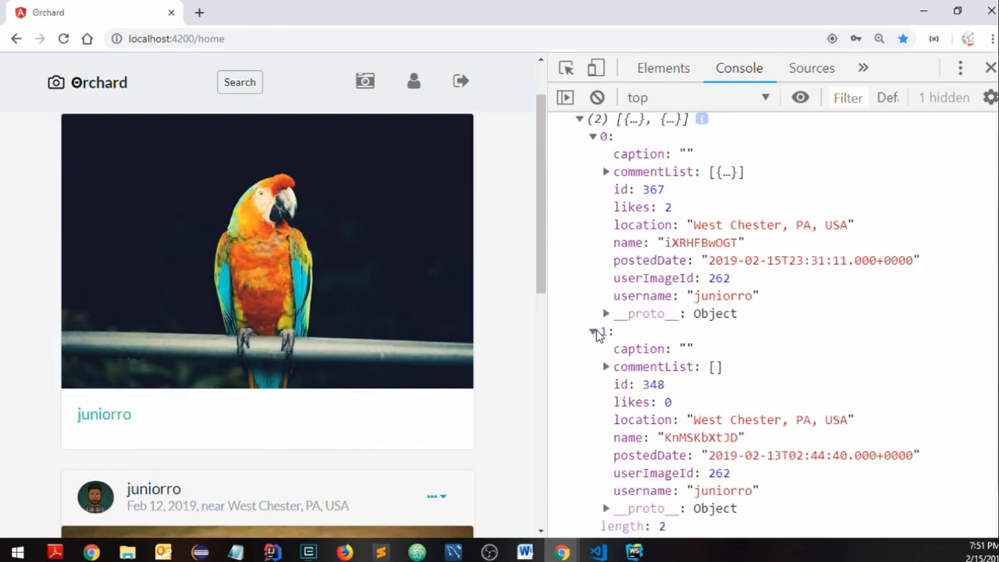
pyautogui.click(597, 552)
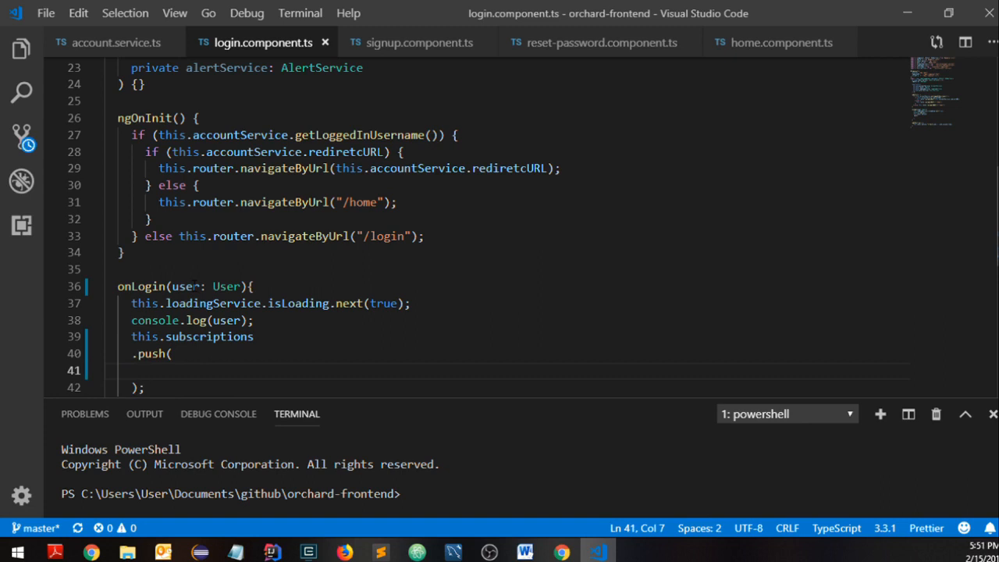
pyautogui.write('this.accountService.l')
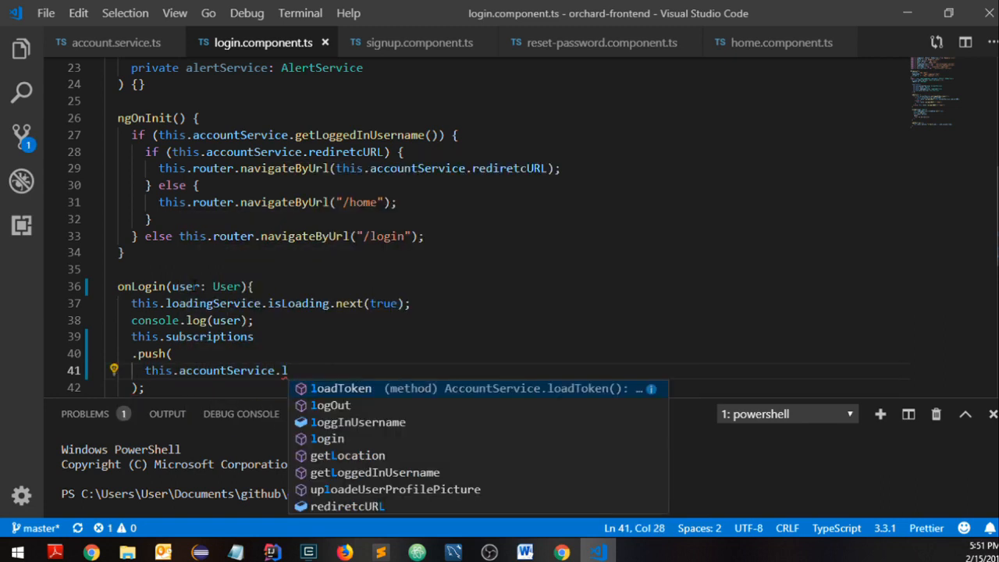